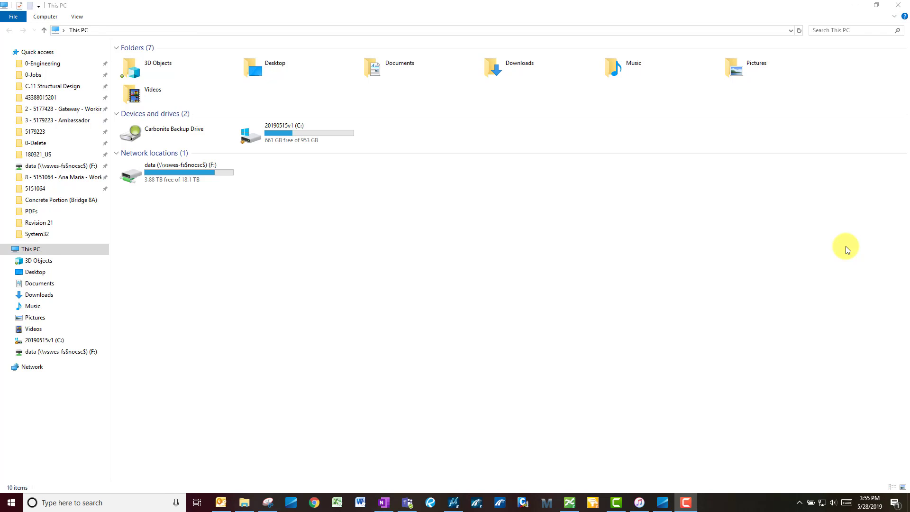
mouse_move(308, 237)
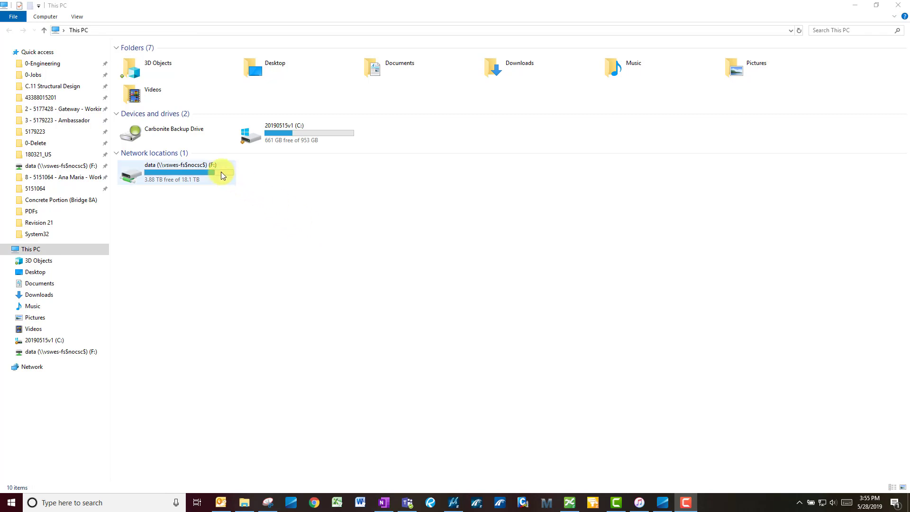
double_click(174, 172)
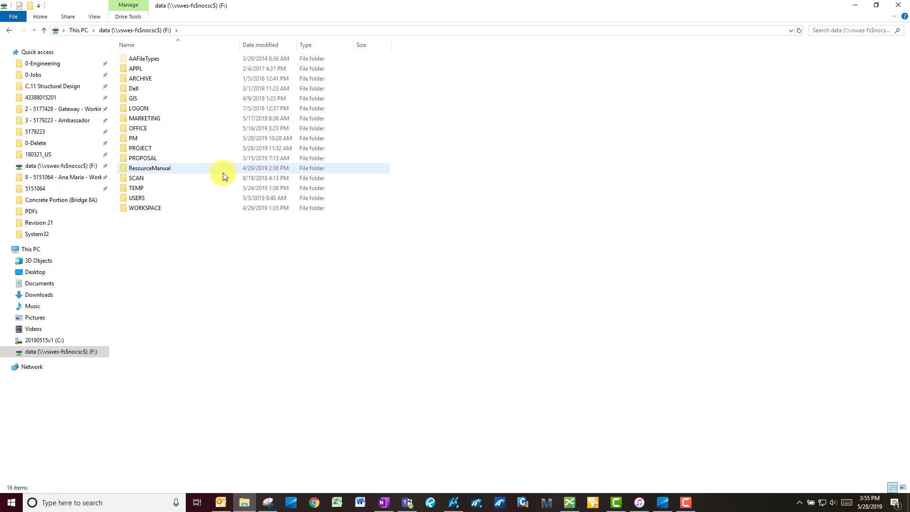
left_click(139, 148)
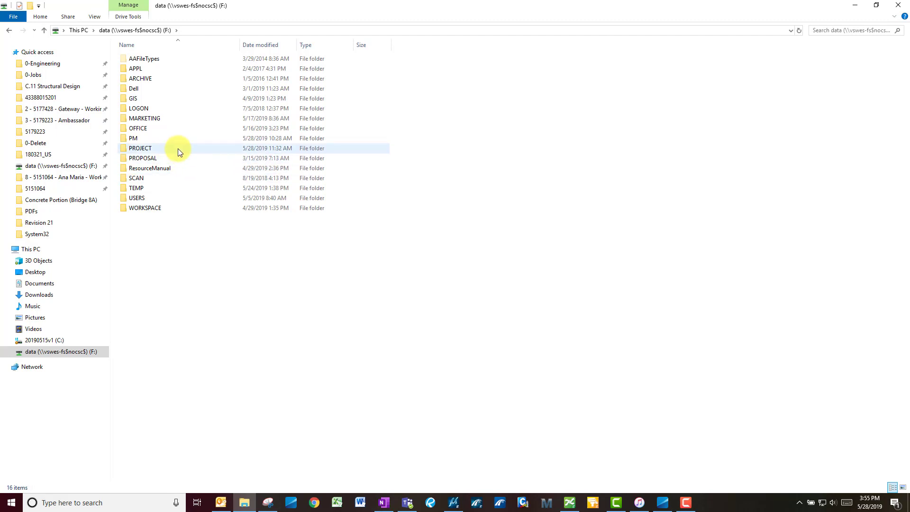
double_click(140, 148)
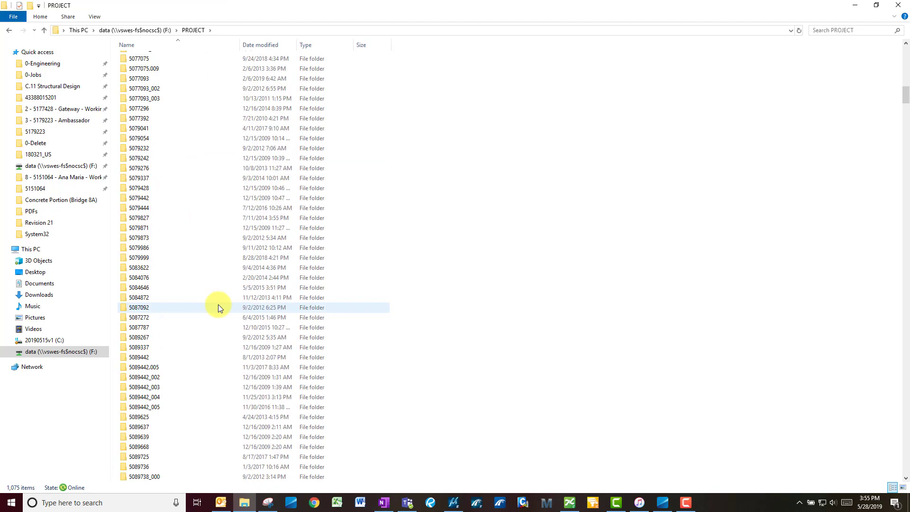
scroll("down", 3)
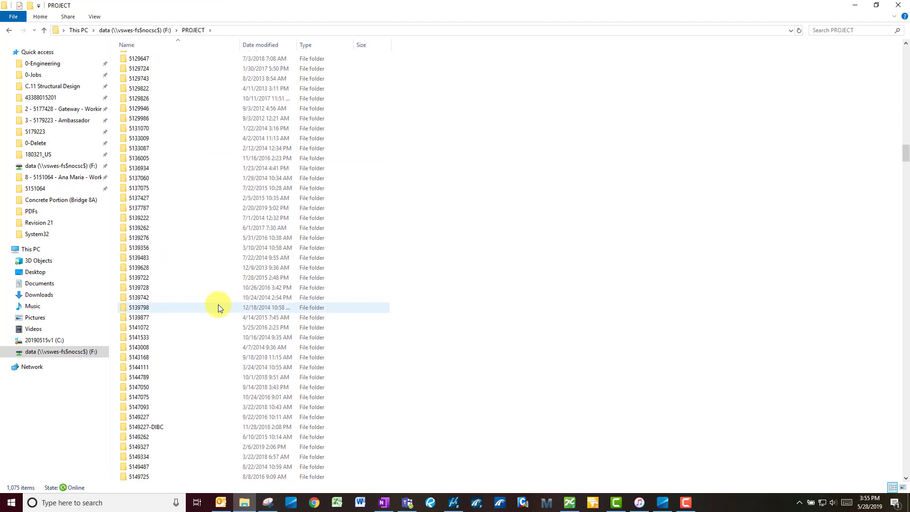
scroll("down", 3)
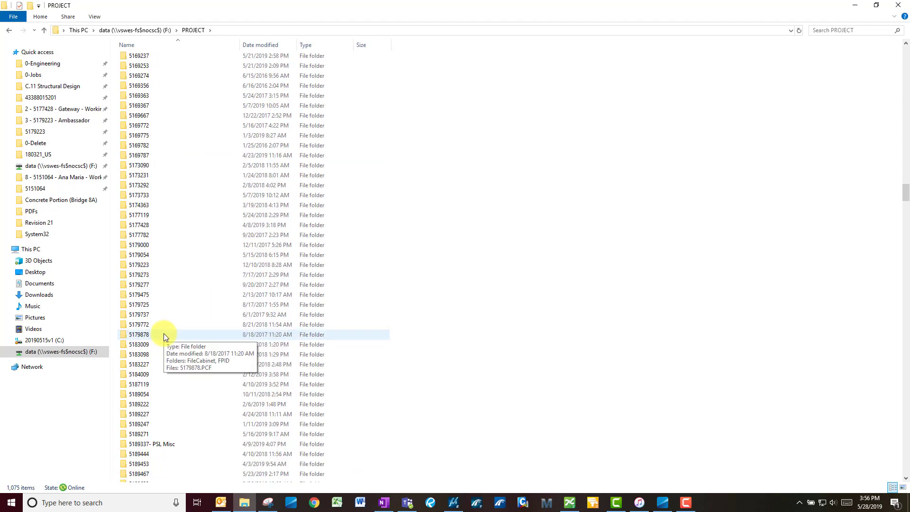
double_click(139, 225)
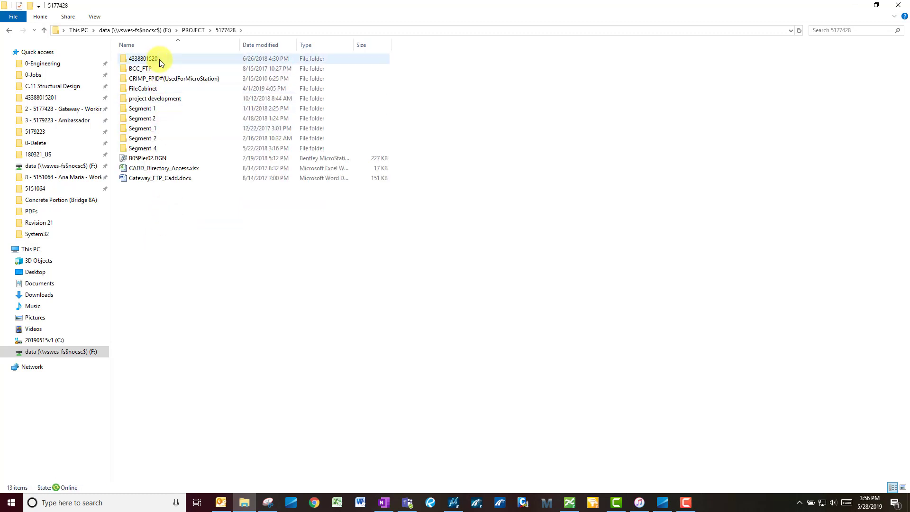
double_click(143, 58)
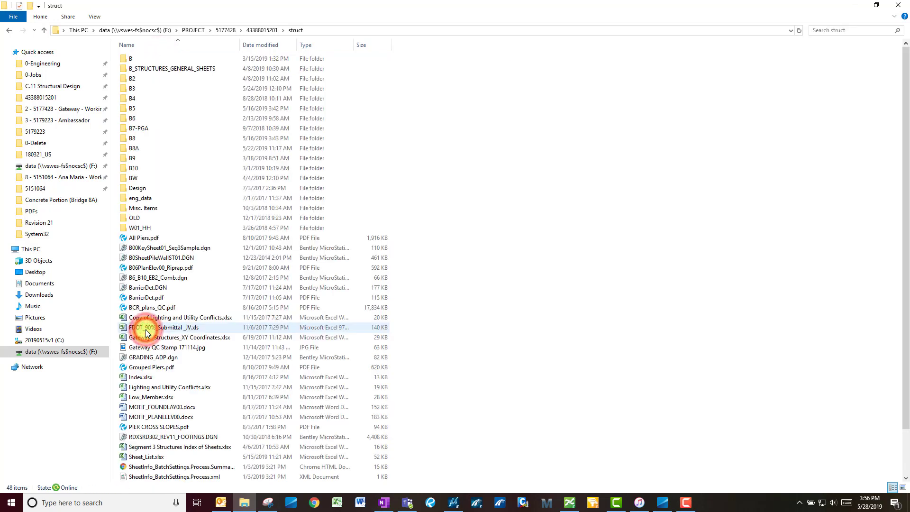
Continue into B8 > eng_data and launch 20180627_Bridge8_Super_Plans.pdf
double_click(131, 138)
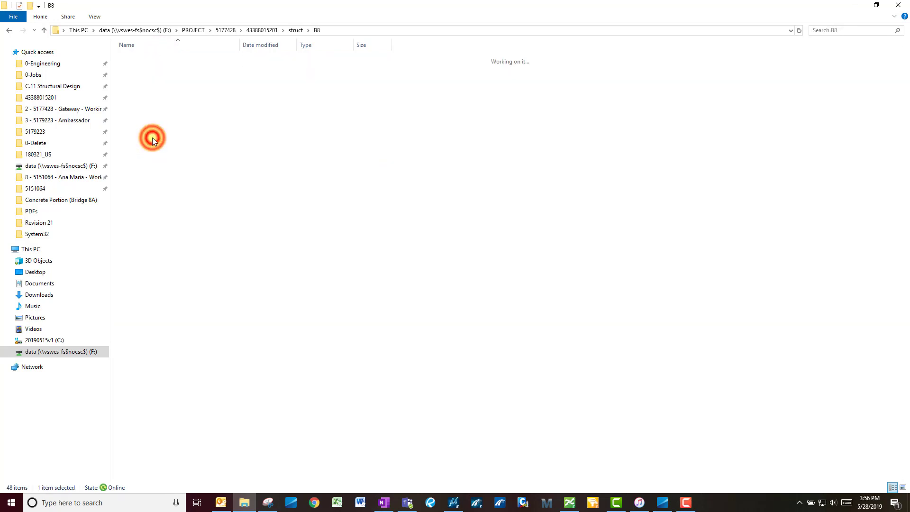
double_click(152, 138)
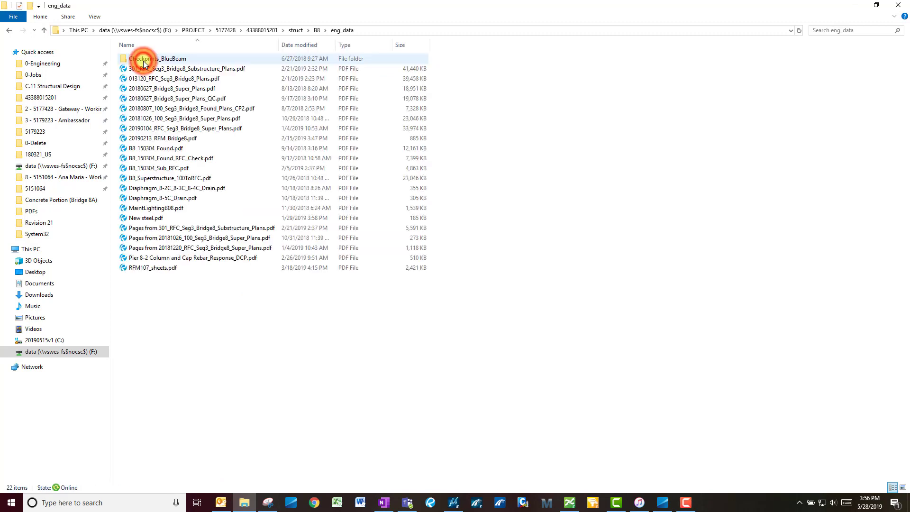
mouse_move(217, 133)
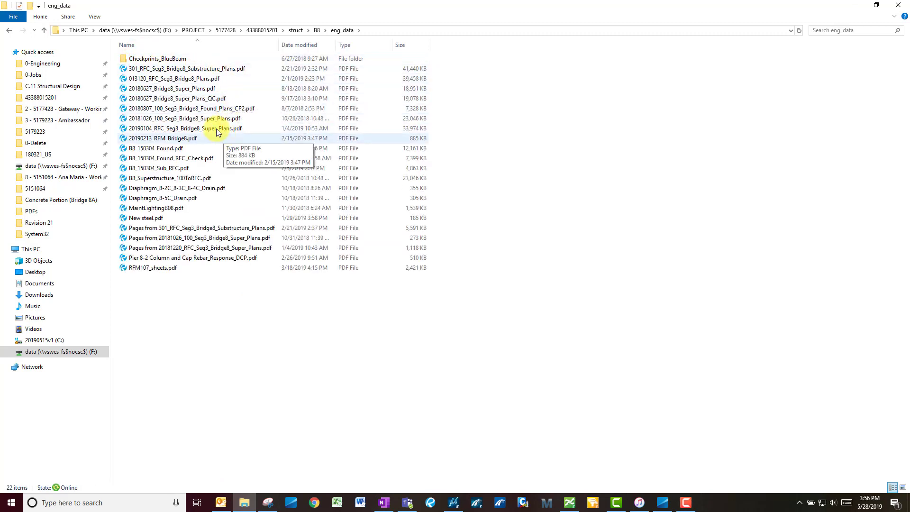
left_click(171, 88)
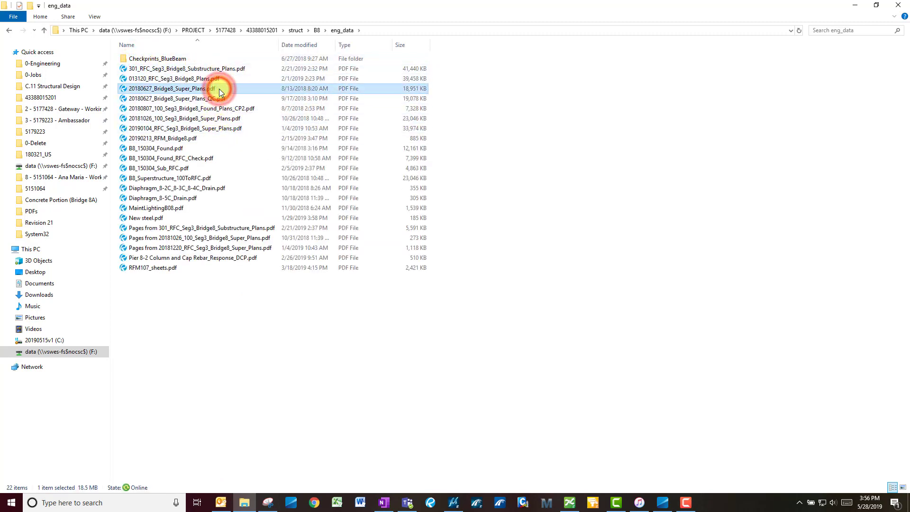
double_click(170, 88)
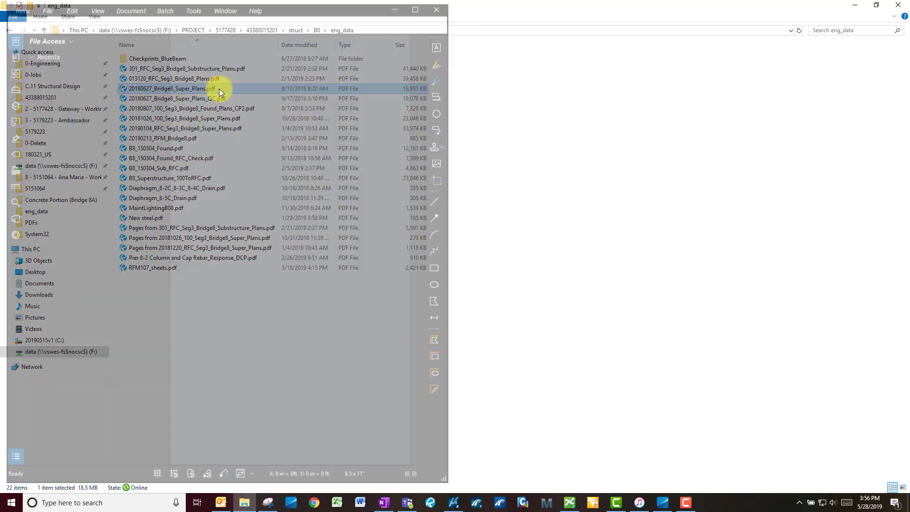
Show the Bridge 8 super plans in Revu with the File Access panel's recent files visible
double_click(170, 88)
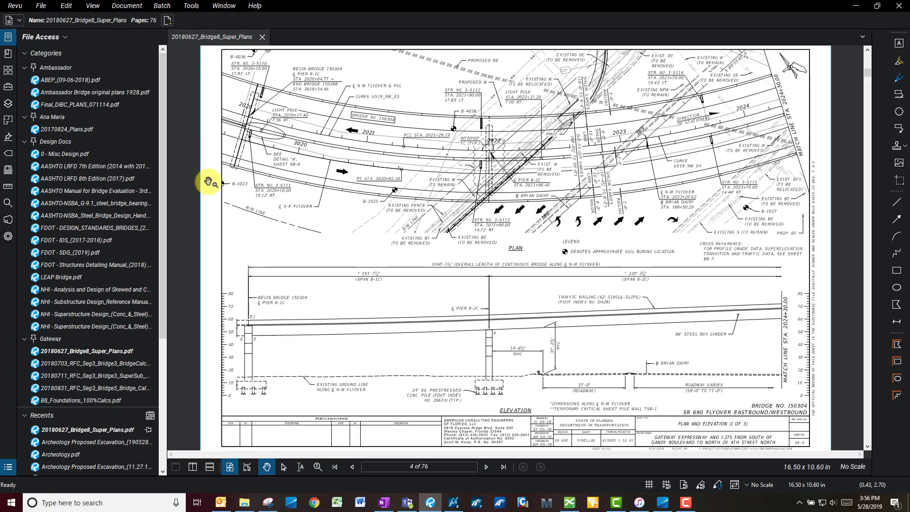
mouse_move(227, 225)
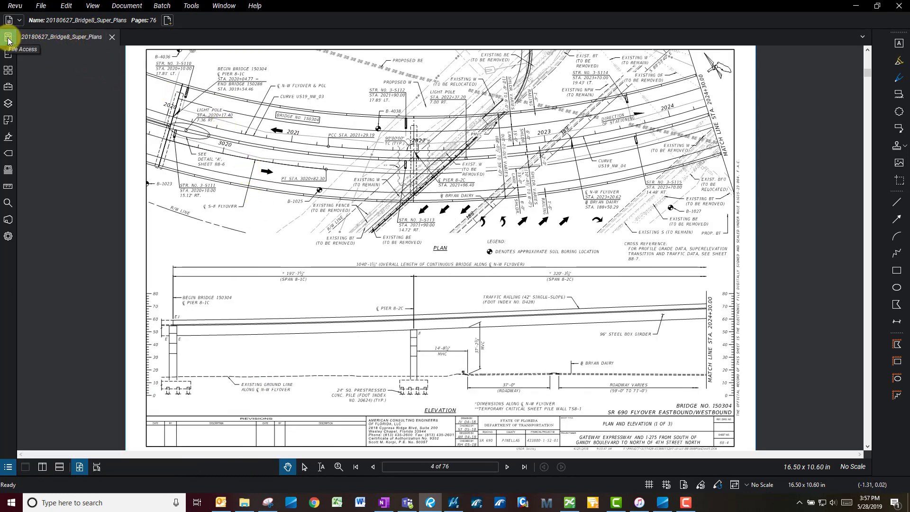
left_click(9, 37)
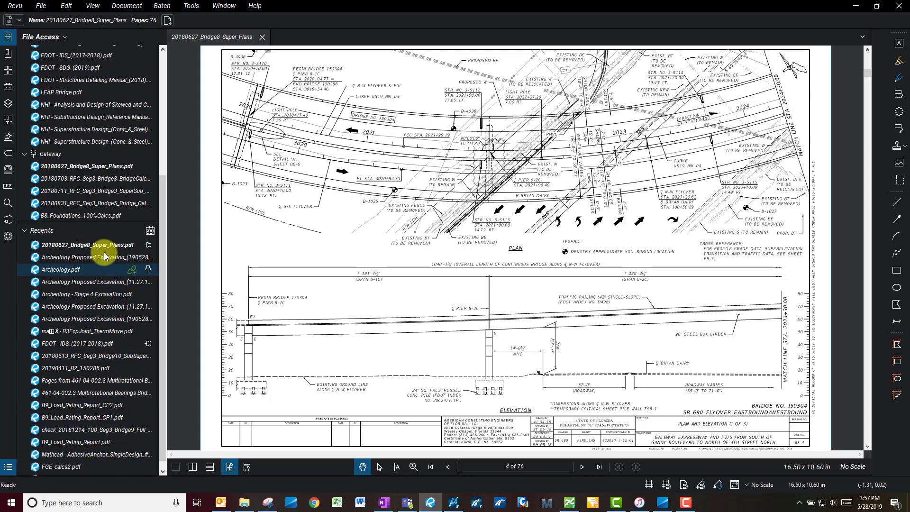
mouse_move(87, 244)
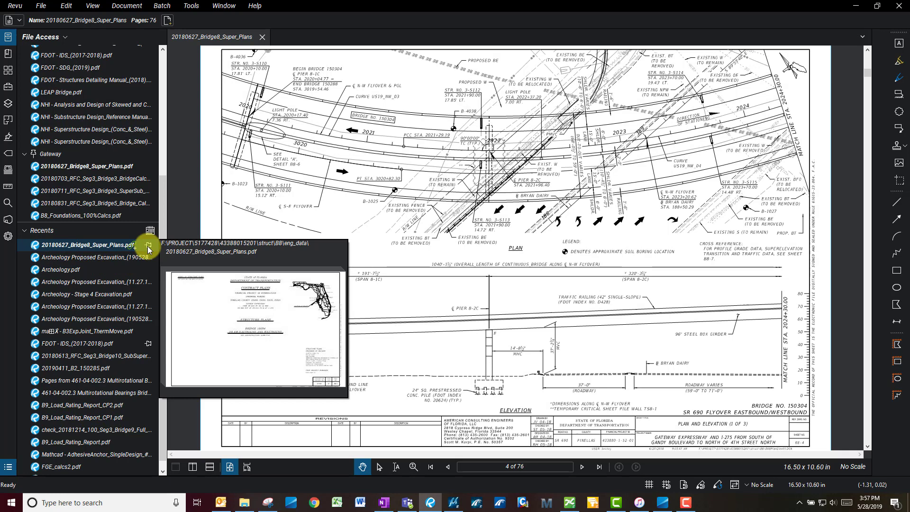
Unpin the super plans recent file, back out of New Category, and bring up the Gateway pin choices
left_click(149, 244)
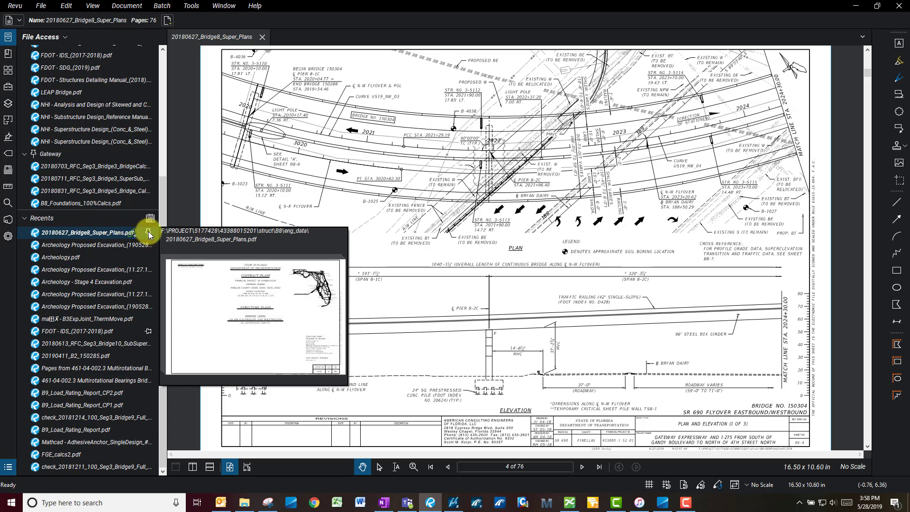
left_click(149, 233)
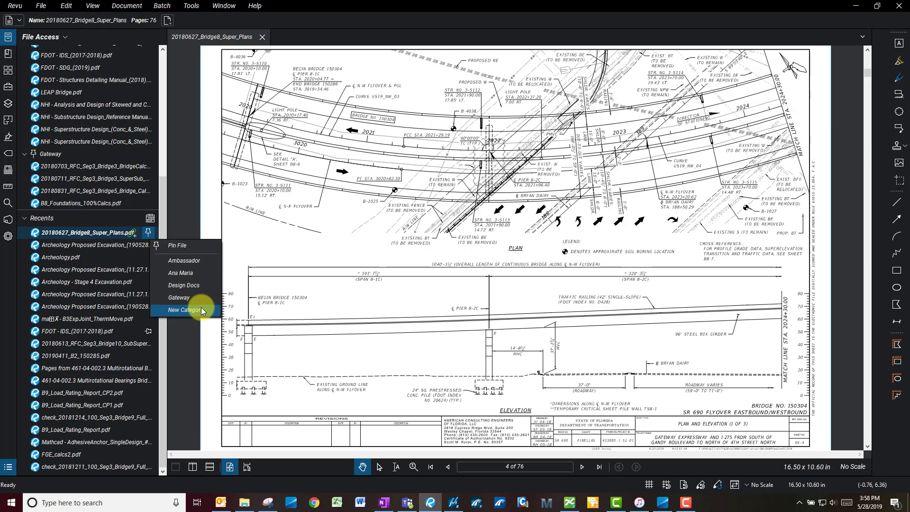
left_click(183, 309)
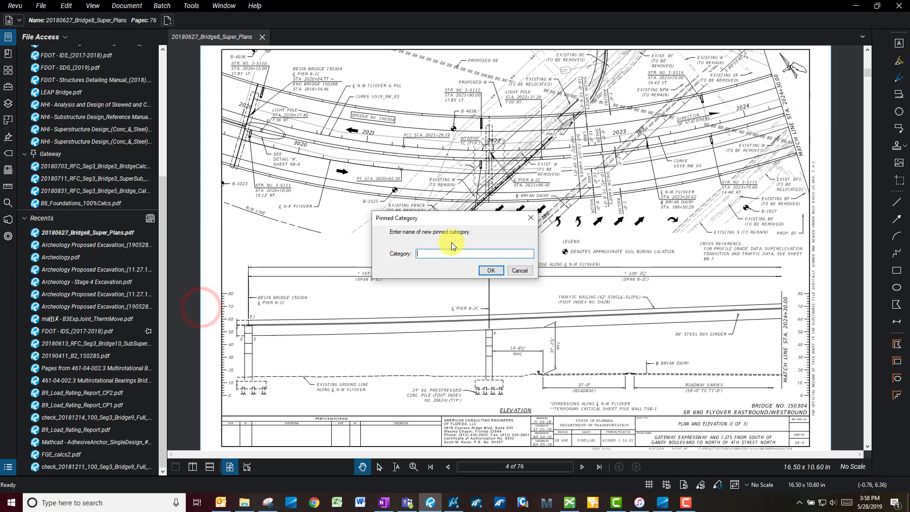
left_click(519, 270)
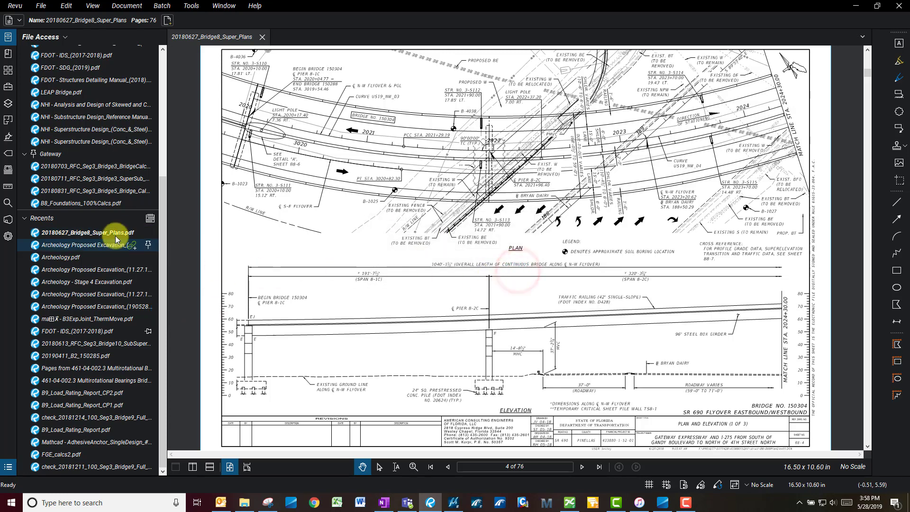
left_click(156, 232)
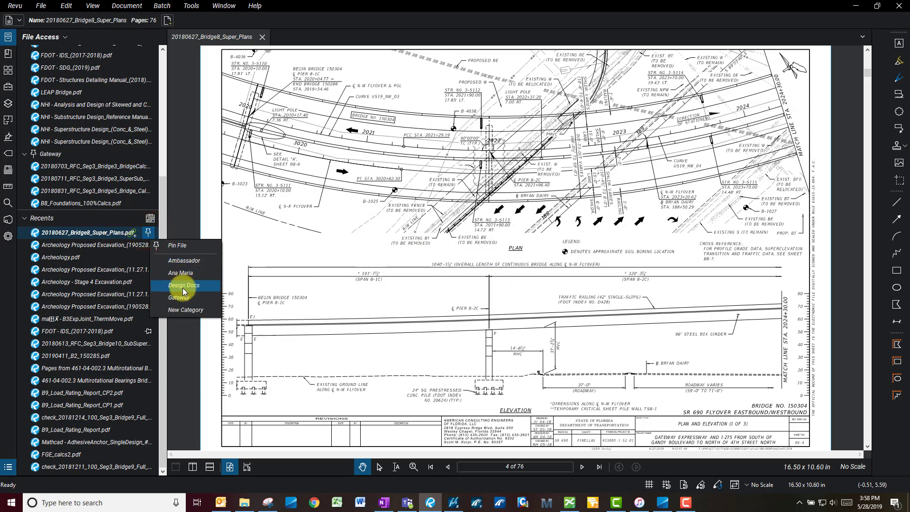
mouse_move(180, 297)
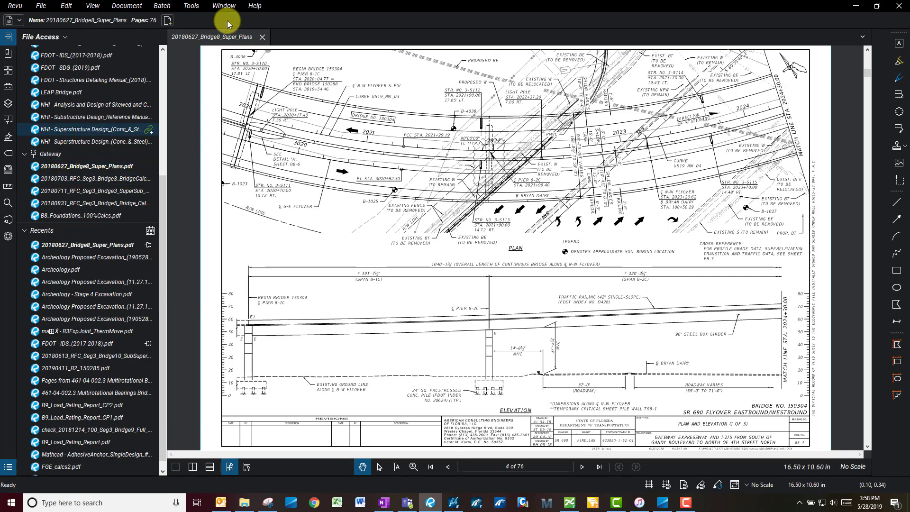
left_click(262, 37)
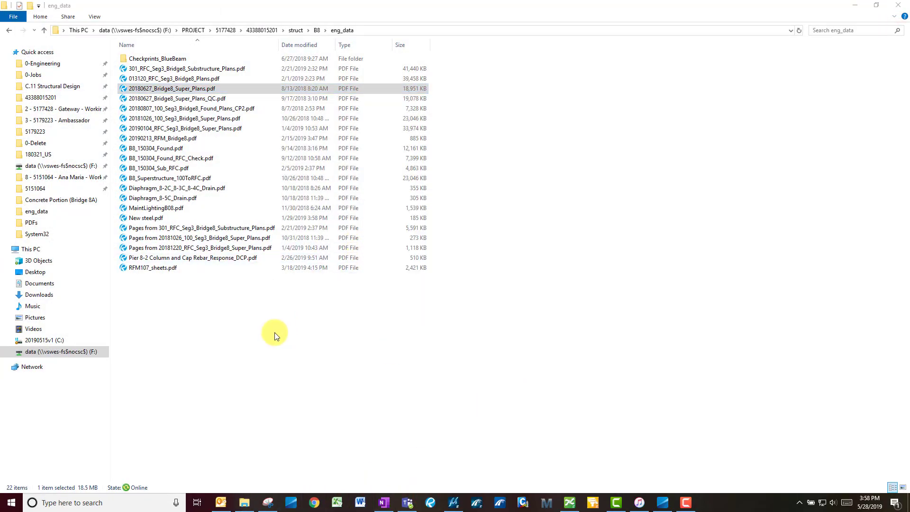
left_click(430, 502)
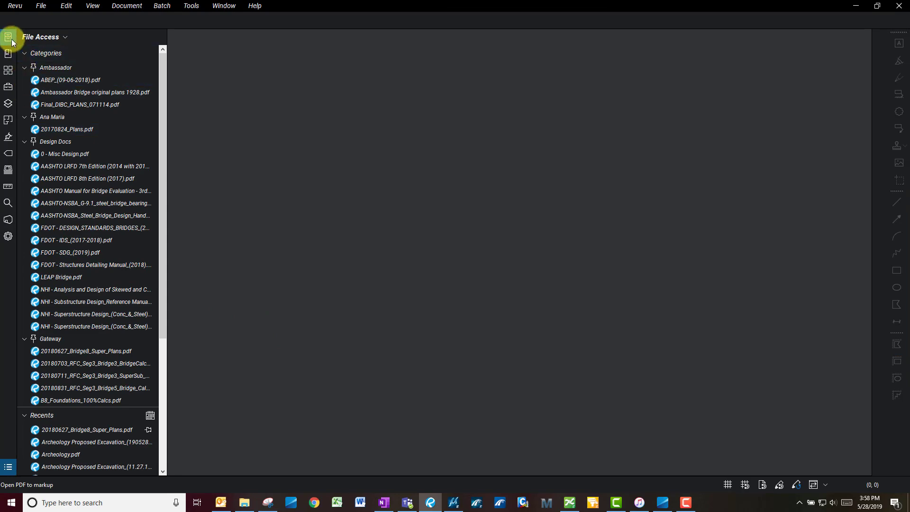
double_click(86, 351)
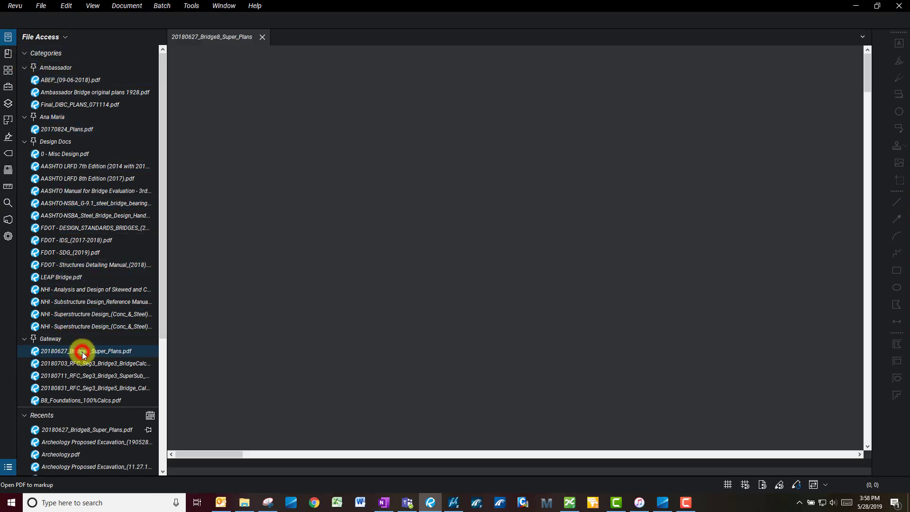
double_click(86, 351)
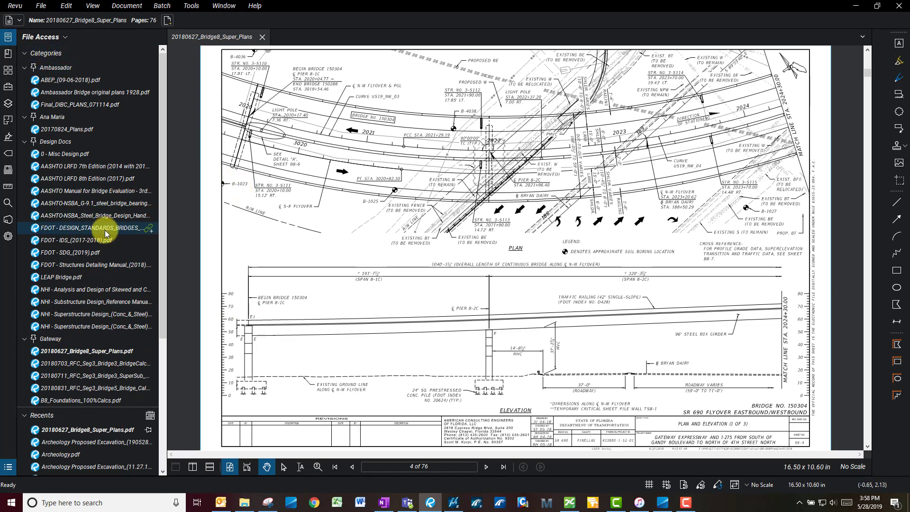
Collapse all pinned categories, then expand only Gateway showing the Bridge 8 super plans
left_click(24, 68)
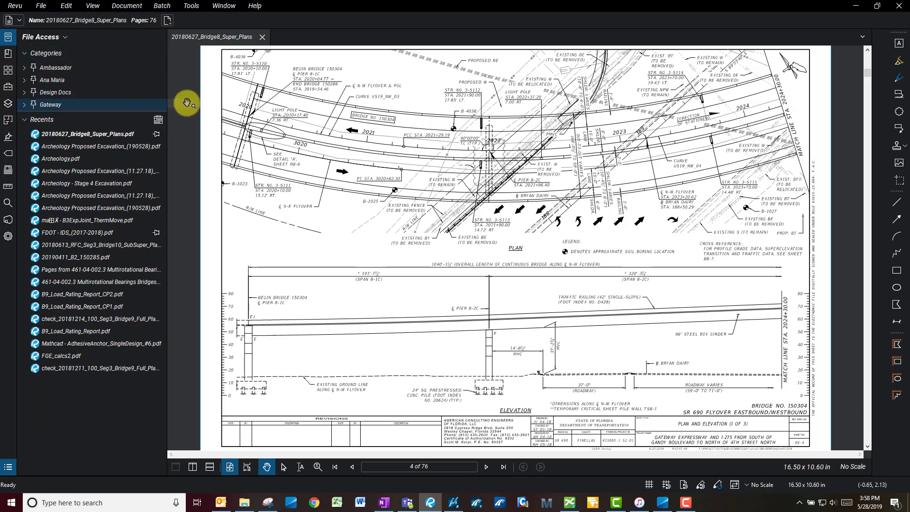
left_click(25, 105)
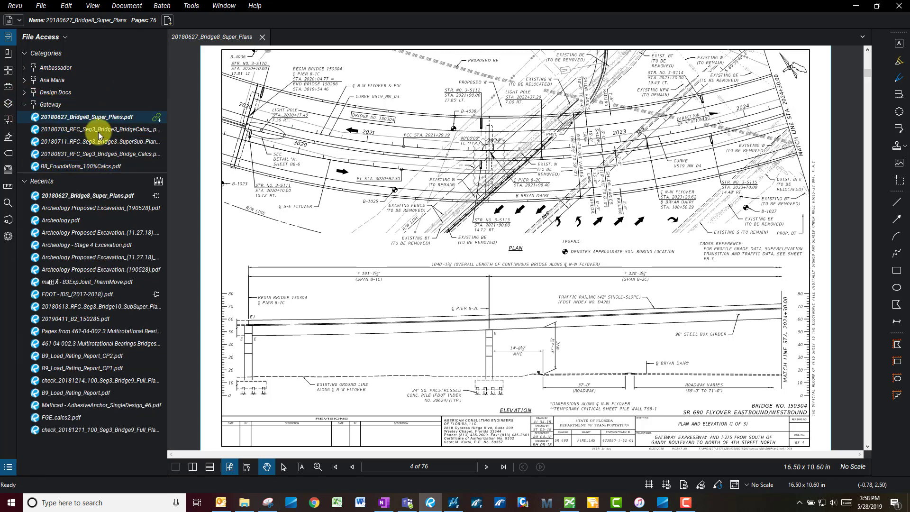
left_click(90, 141)
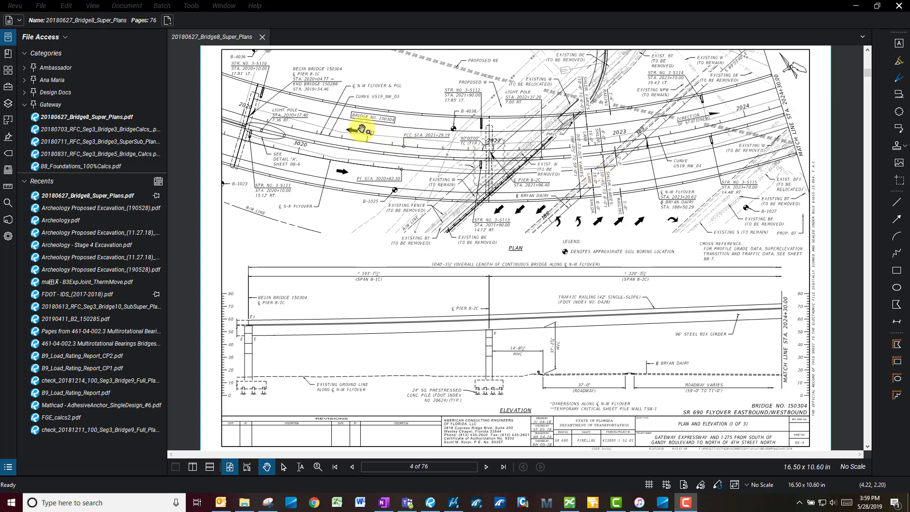
left_click(87, 117)
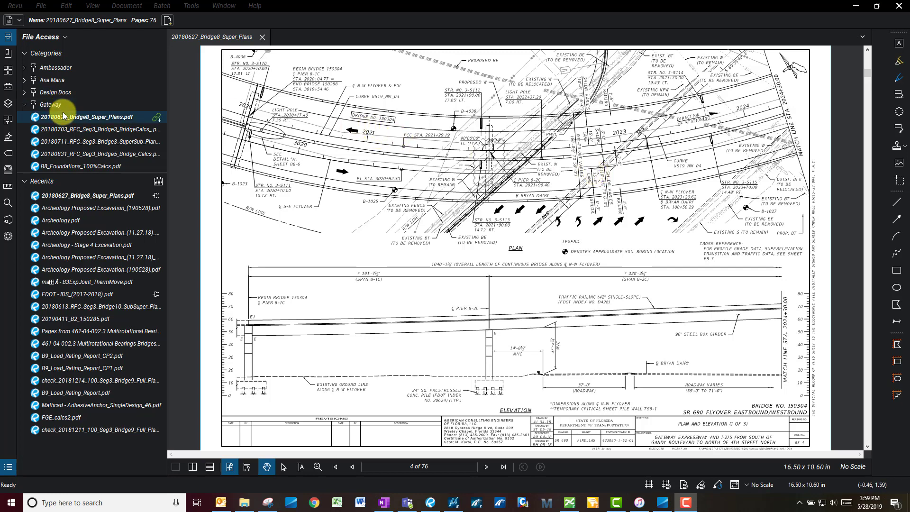
left_click(93, 129)
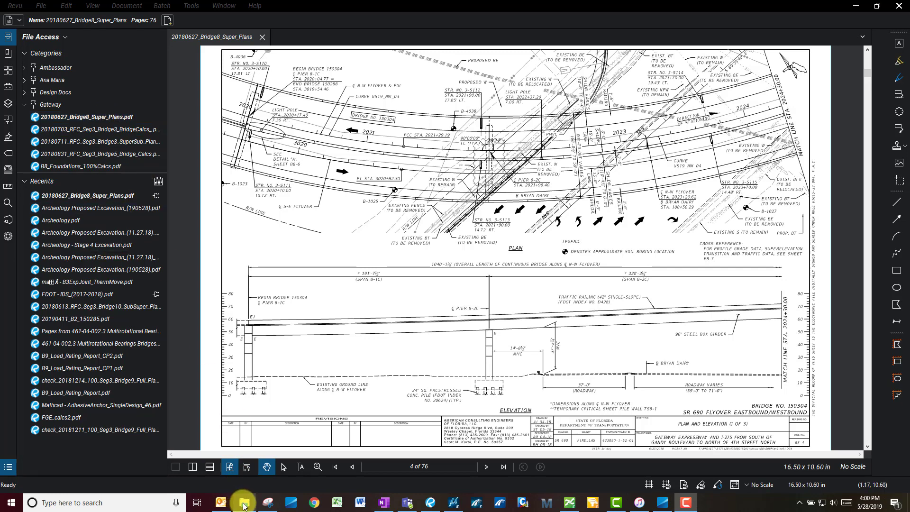
left_click(87, 116)
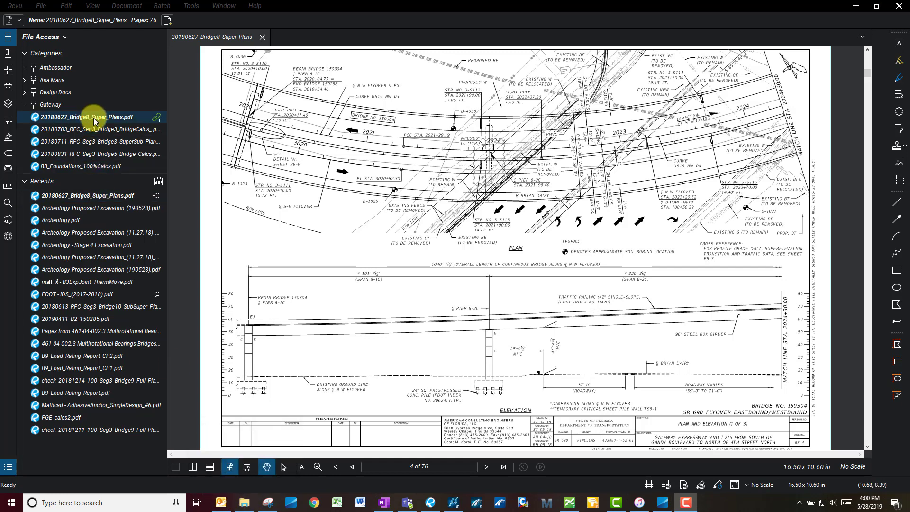
right_click(88, 117)
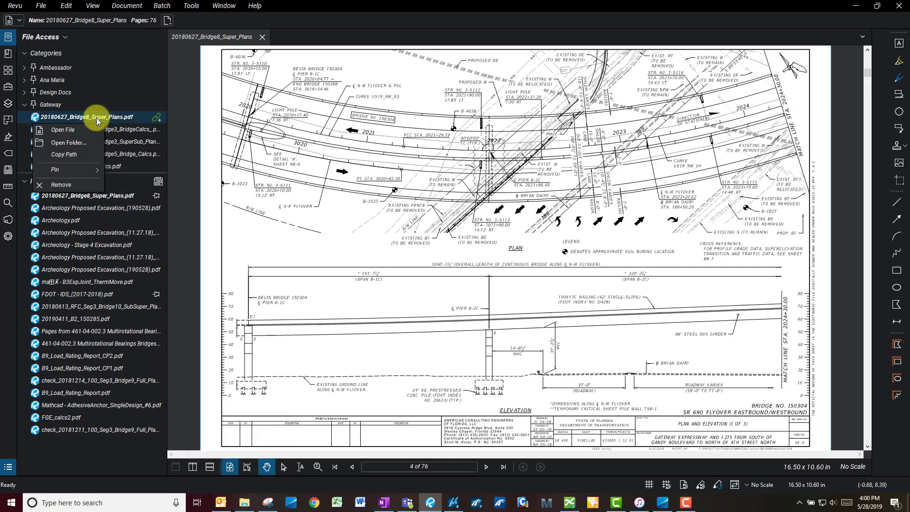
left_click(62, 130)
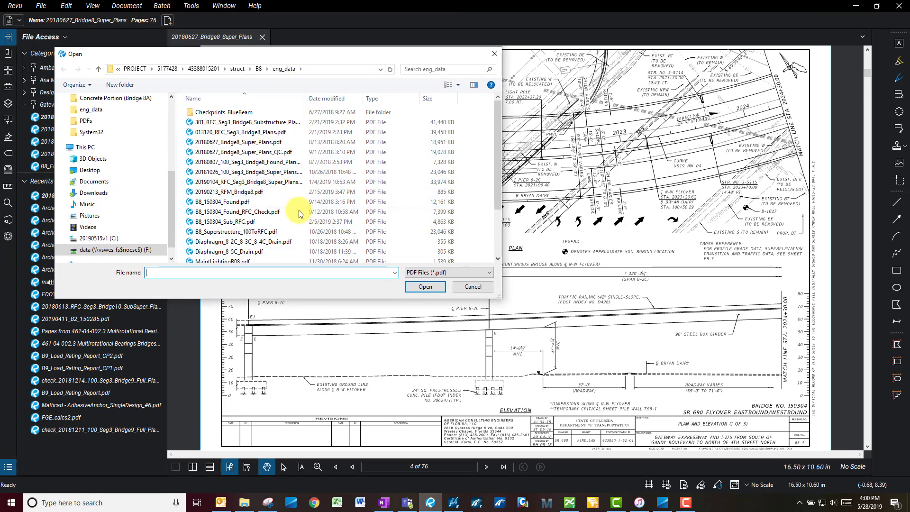
left_click(472, 286)
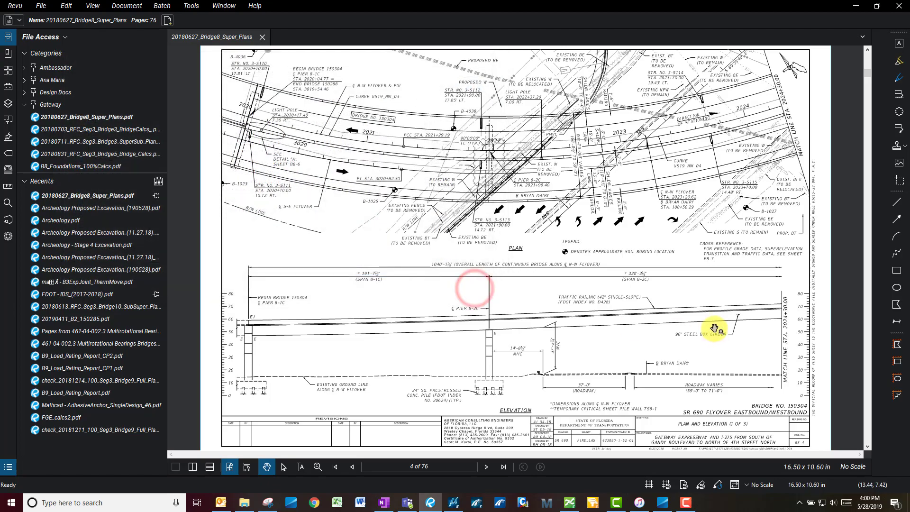